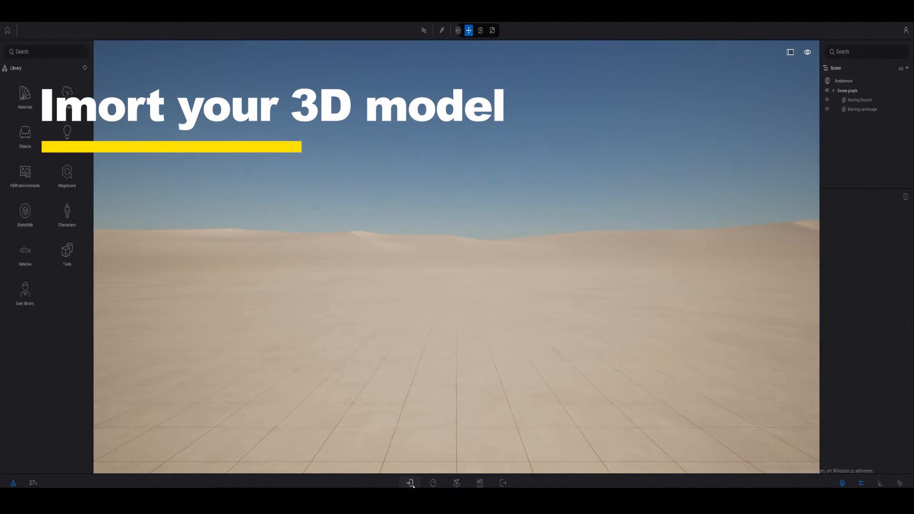
# Import the 3D model of the house with pool as geometry into the desert scene.
pyautogui.click(410, 483)
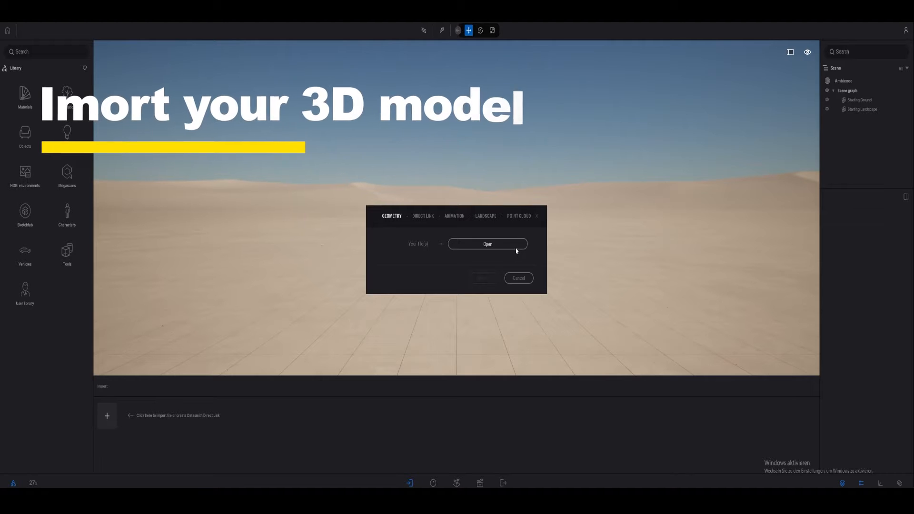
pyautogui.click(488, 244)
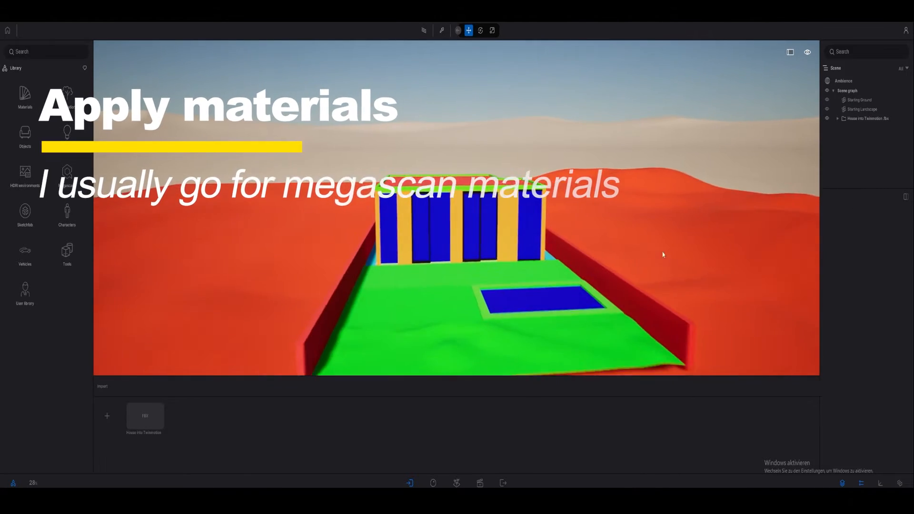
# Assign white wall, glass, stone, grass and water materials from the library to the pavilion surfaces.
pyautogui.click(66, 325)
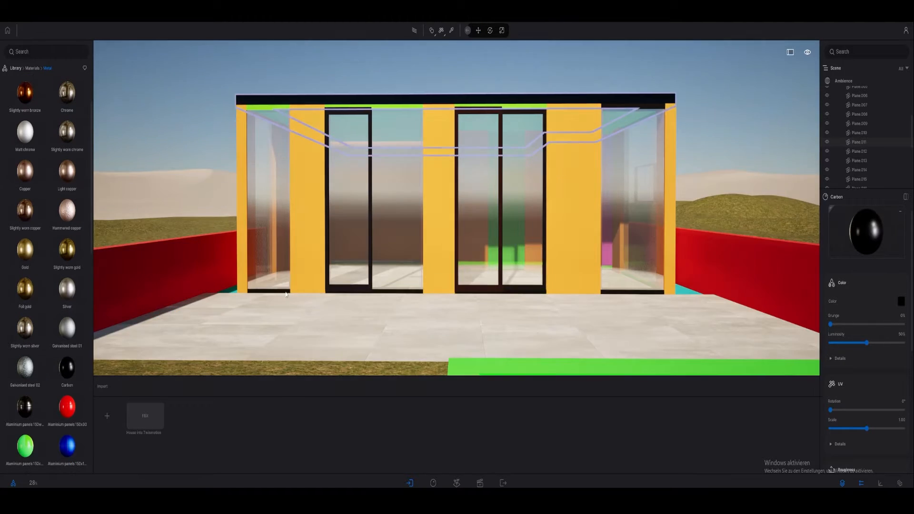
pyautogui.click(476, 30)
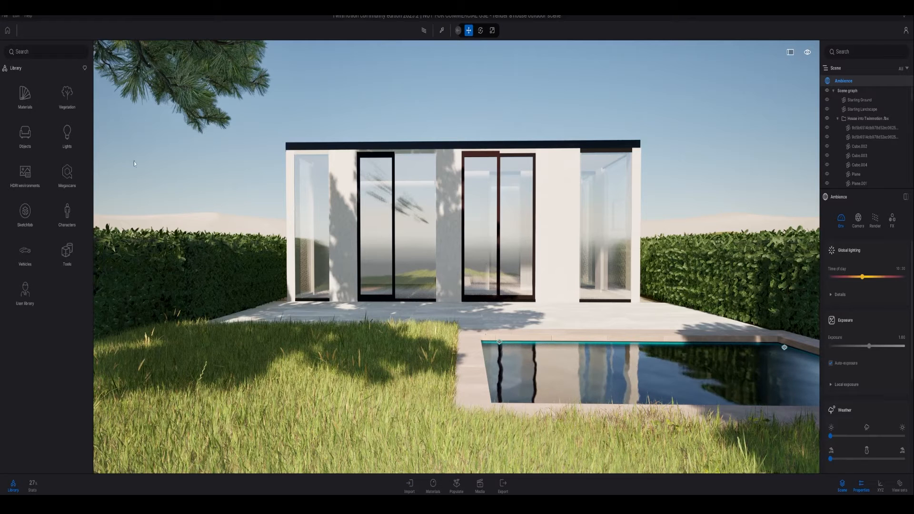
# Place a tall tree from Vegetation and paint lawn grass over the ground with Populate > Foliage.
pyautogui.click(66, 173)
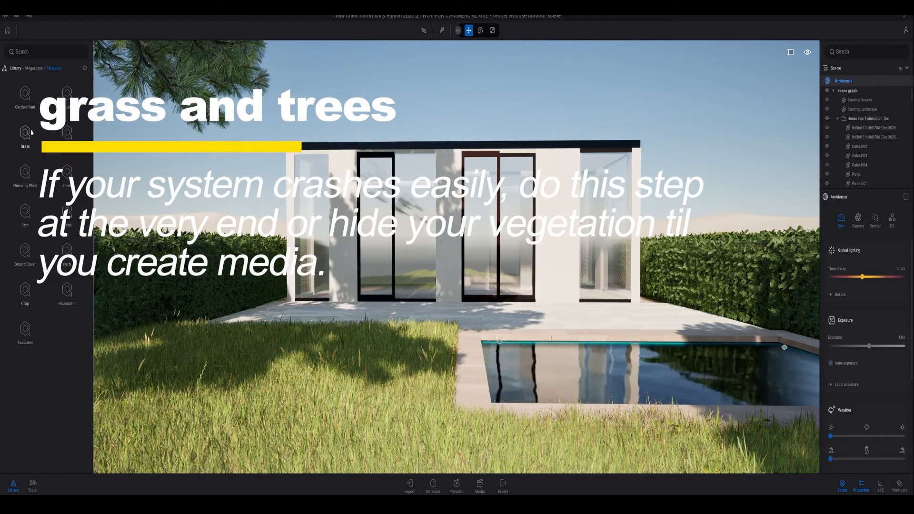
pyautogui.click(25, 137)
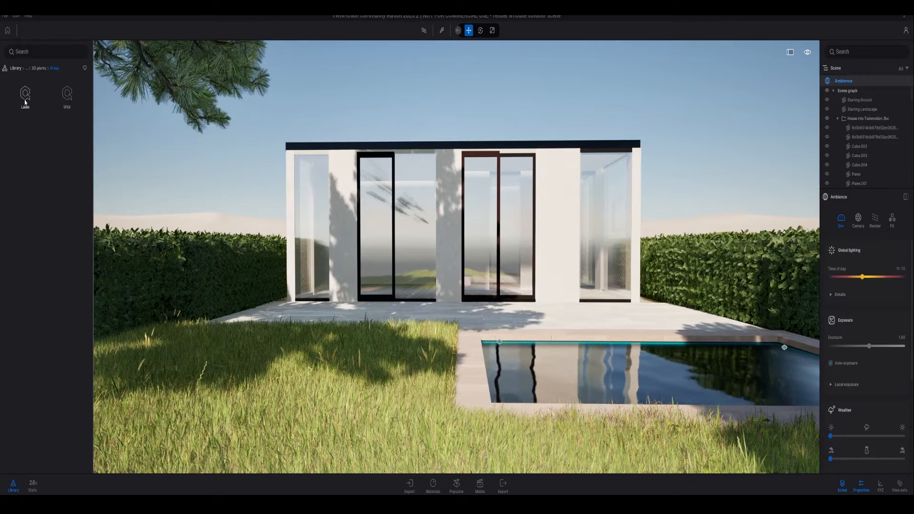
pyautogui.click(24, 96)
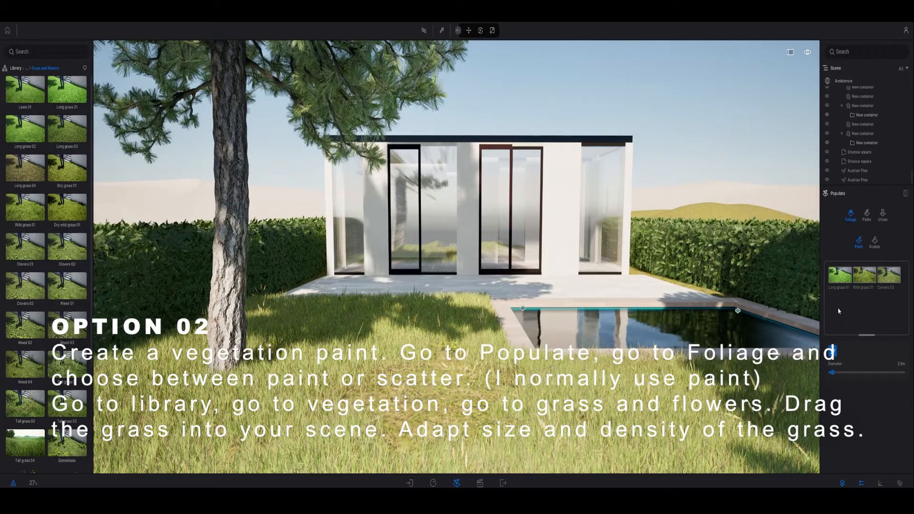
pyautogui.click(841, 275)
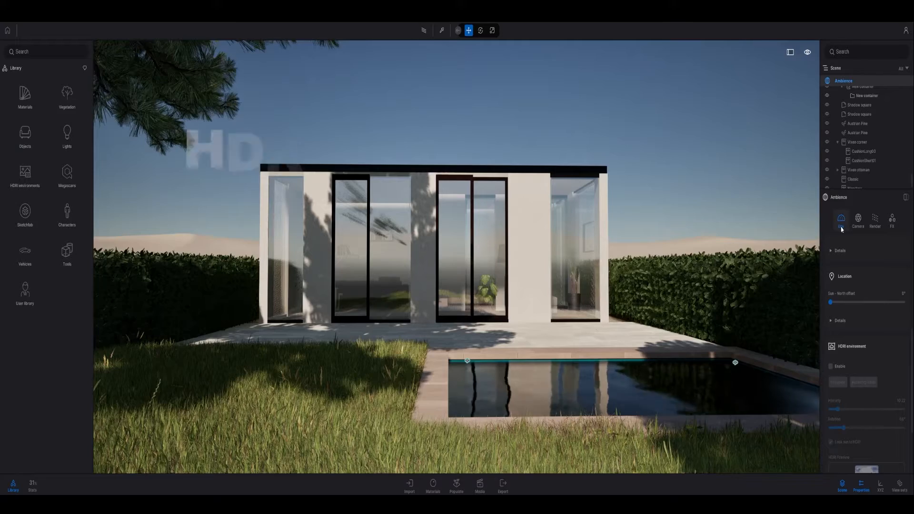
# Enable the HDR environment, choose a Backdrop HDRI sky and rotate it around the scene.
pyautogui.click(841, 220)
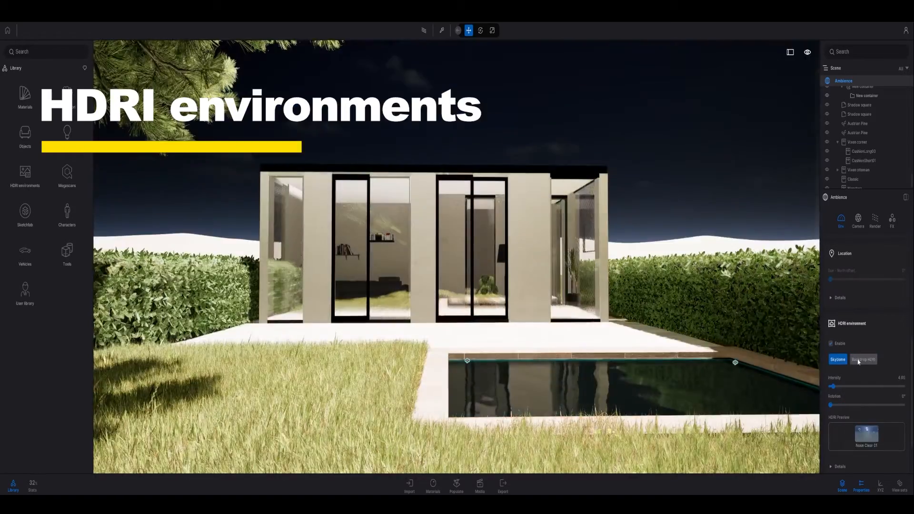
pyautogui.click(864, 359)
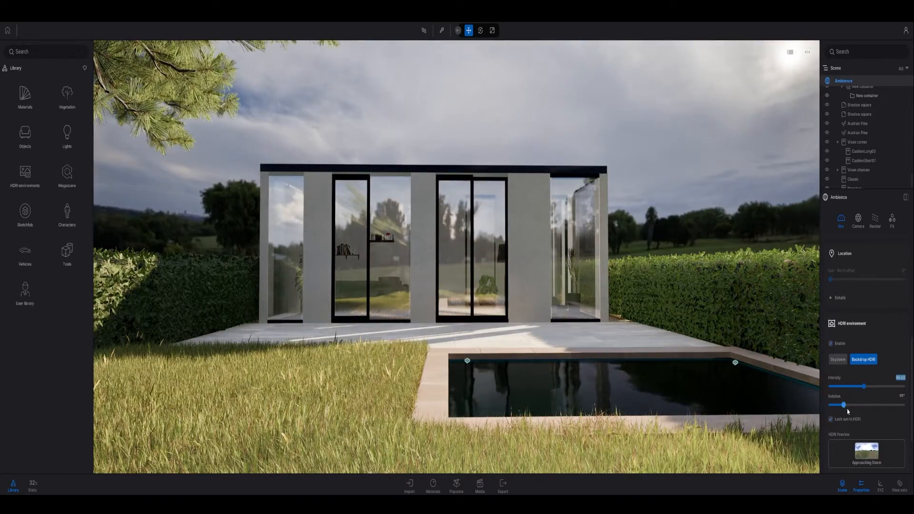
pyautogui.moveTo(846, 404); pyautogui.dragTo(830, 405)
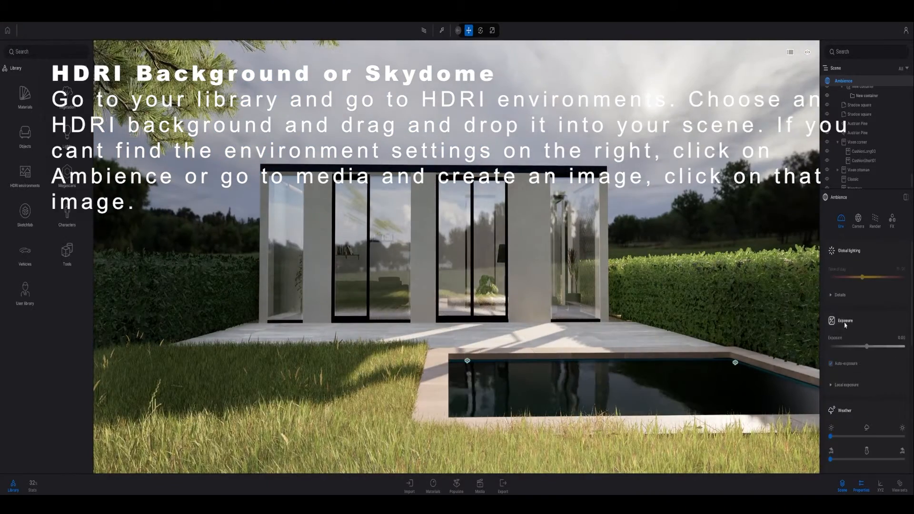
# Raise the Sun intensity under Global lighting details.
pyautogui.click(839, 295)
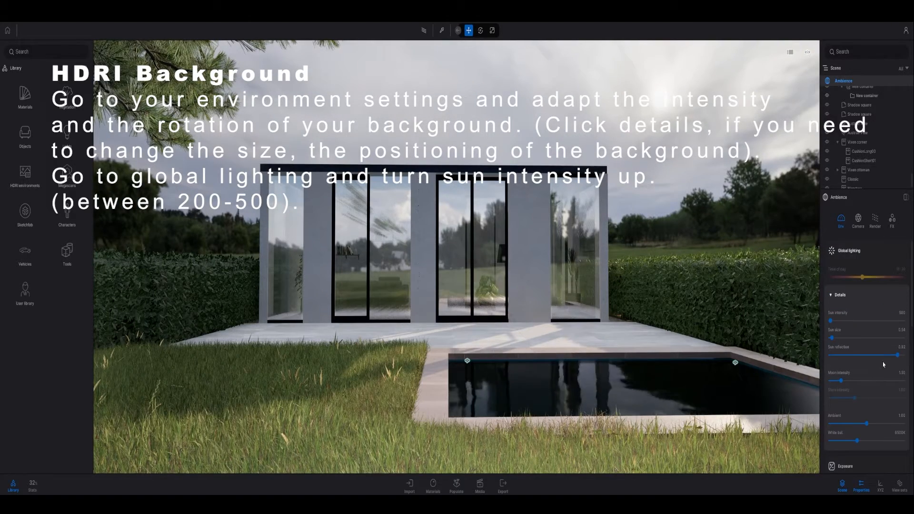
pyautogui.click(891, 219)
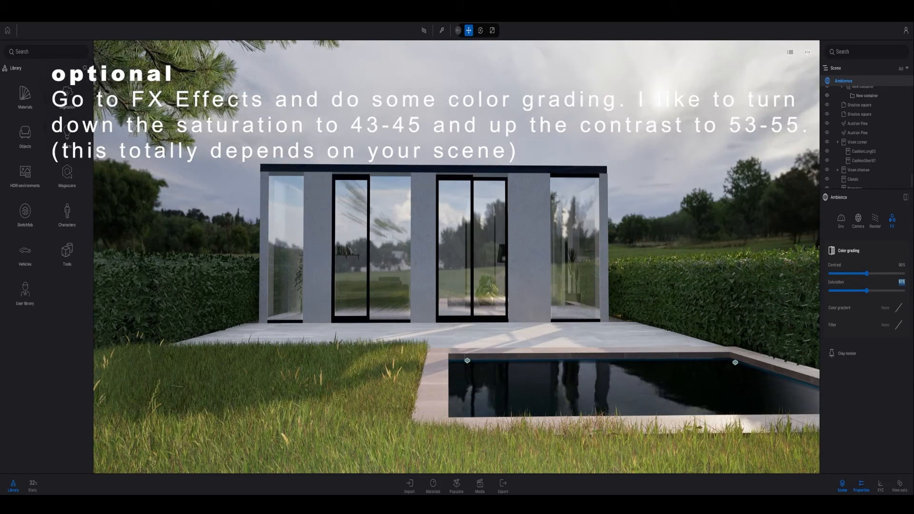
# Lower colour saturation in FX colour grading and fetch a Box Reflection Probe from Library > Tools.
pyautogui.moveTo(889, 290); pyautogui.dragTo(863, 289)
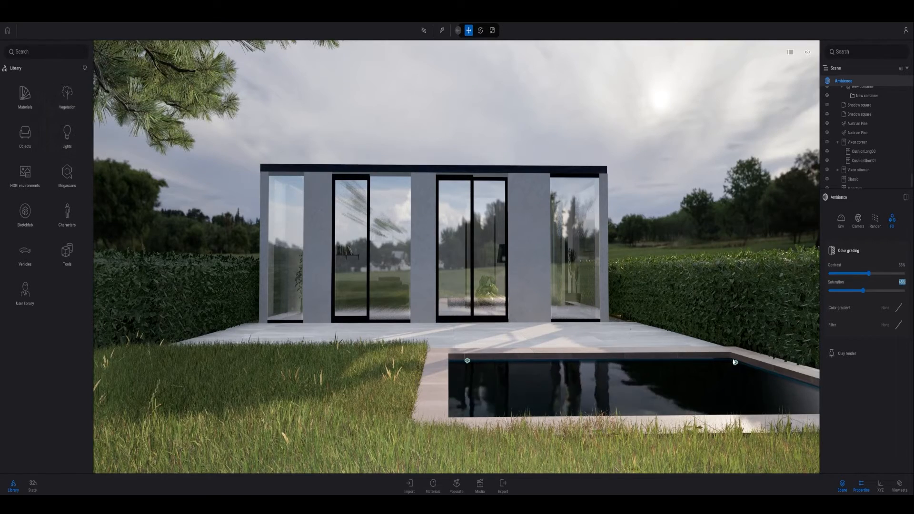
pyautogui.click(841, 220)
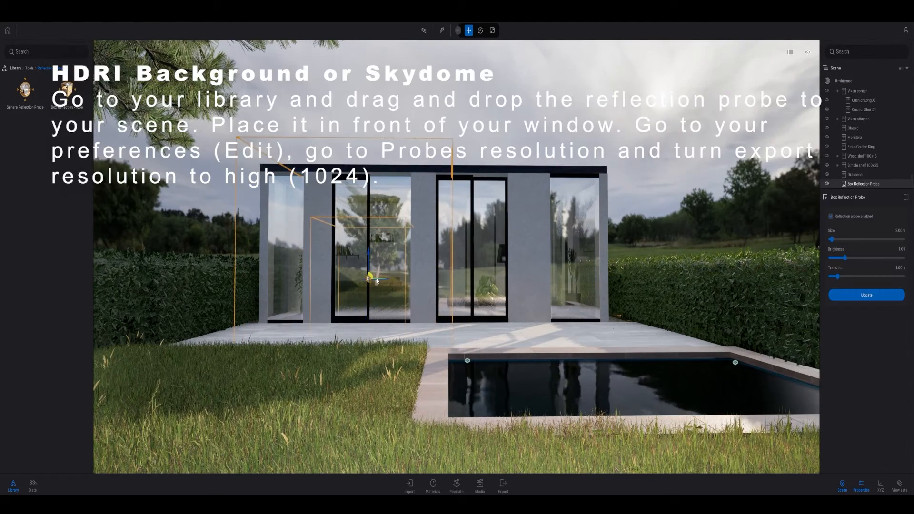
# Move the reflection probe in front of the window and set probe export resolution to 1024 in Preferences.
pyautogui.moveTo(830, 239); pyautogui.dragTo(835, 239)
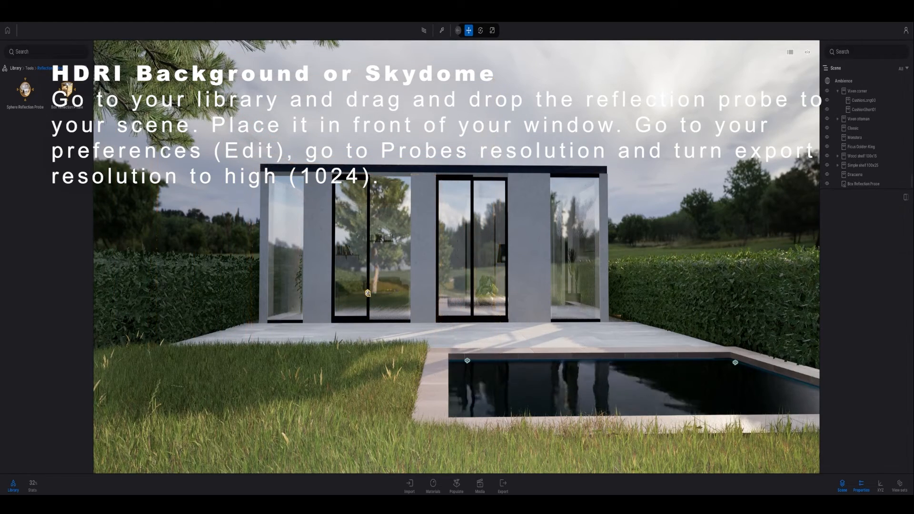
pyautogui.click(862, 184)
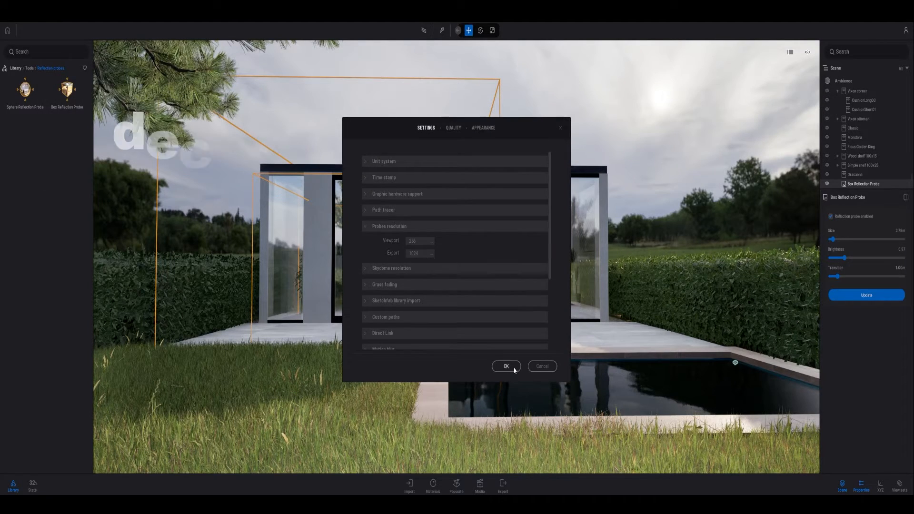
# Confirm Preferences and drag Mossy dirt decals onto the pavilion walls and terrace.
pyautogui.click(504, 366)
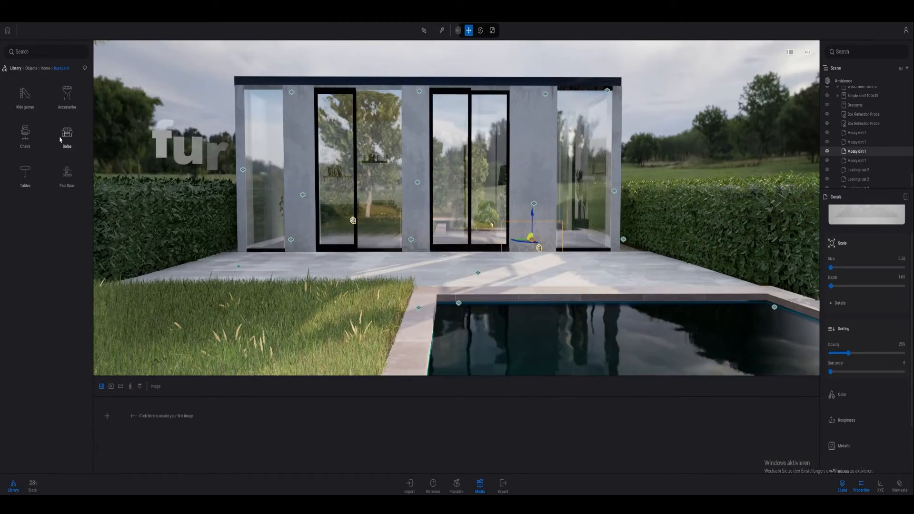
# Drag a pallet lounge sofa and potted plants onto the terrace and create a first Media image.
pyautogui.click(67, 136)
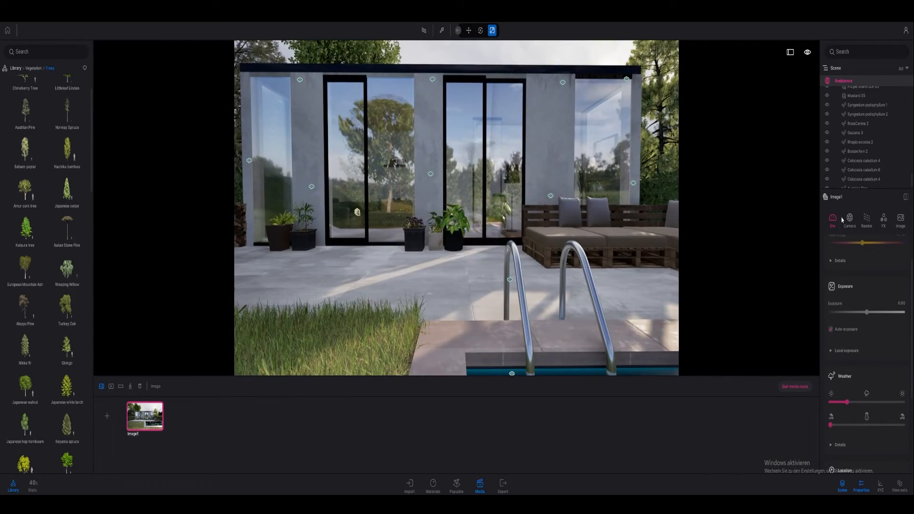
# Adjust camera depth of field and add two more images, Image3 in portrait output size.
pyautogui.click(849, 219)
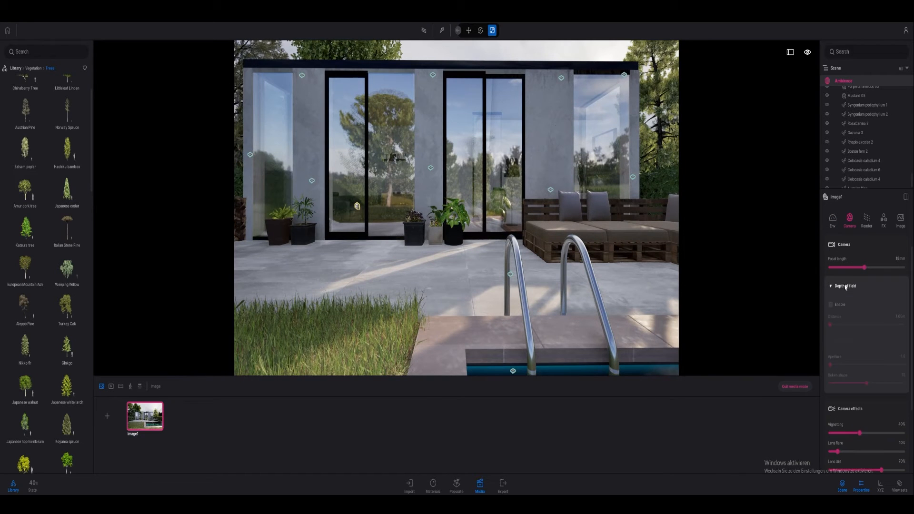
pyautogui.click(832, 305)
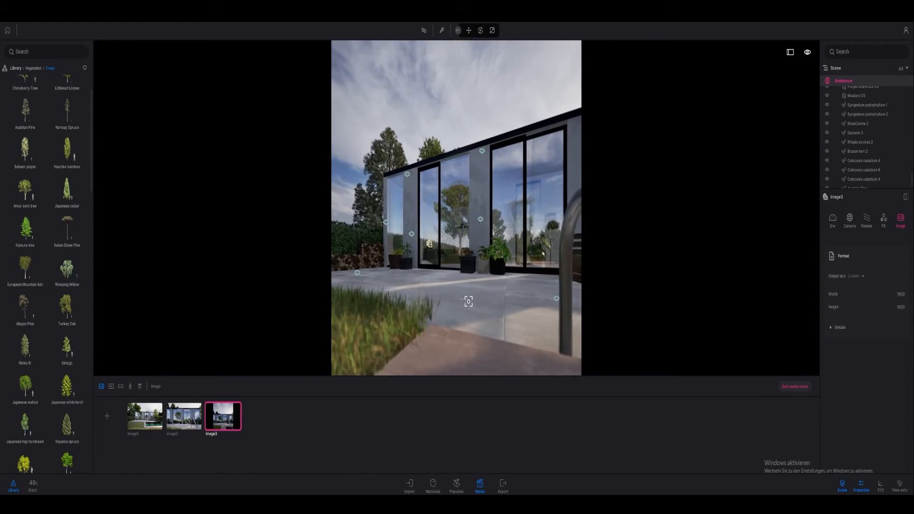
pyautogui.click(184, 415)
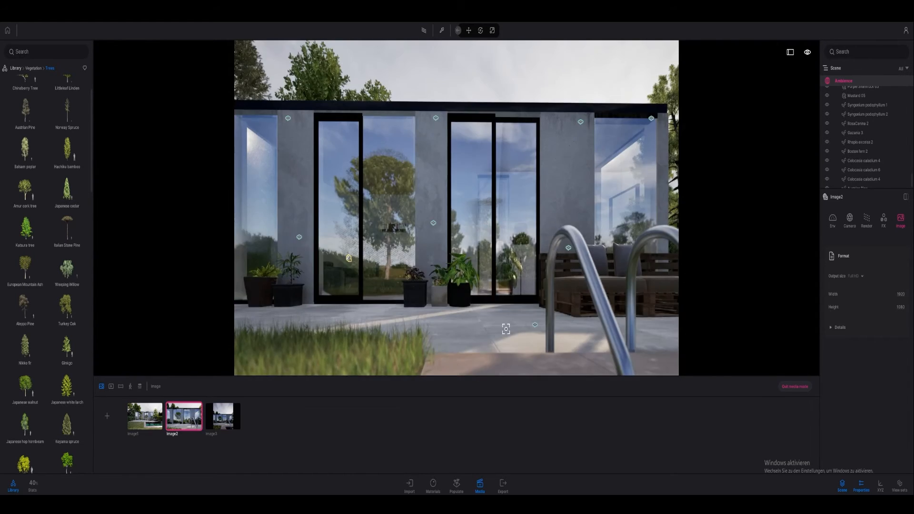